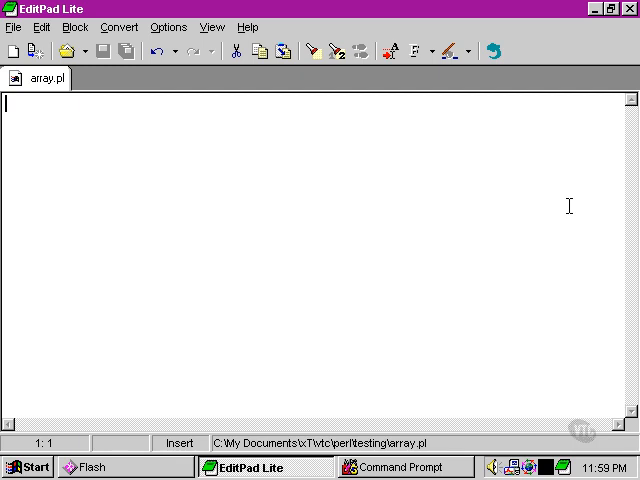
text(@gree)
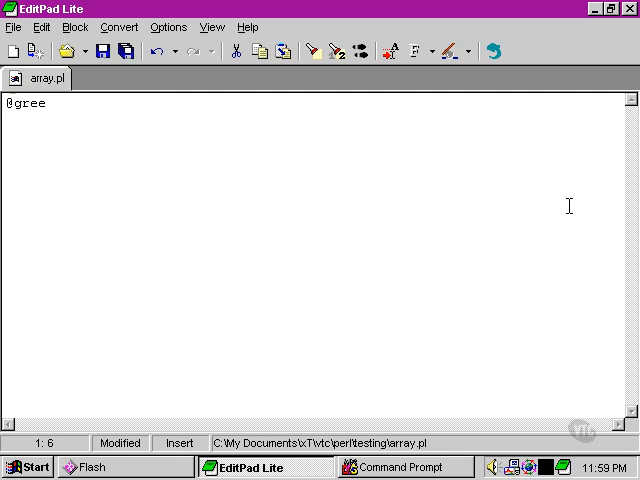
text(tings =)
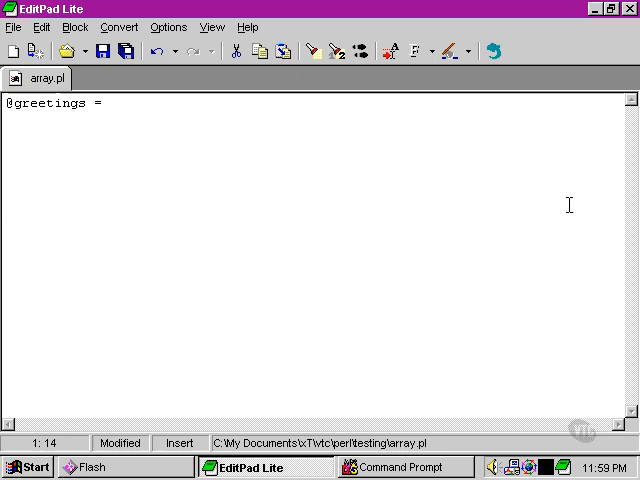
text(()
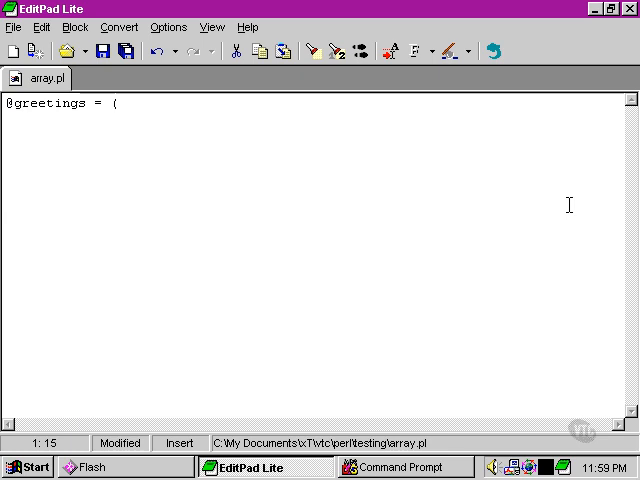
text('hi)
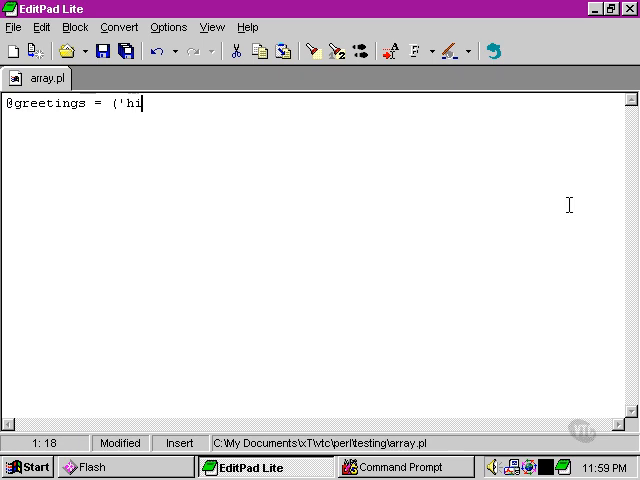
text(', 'el)
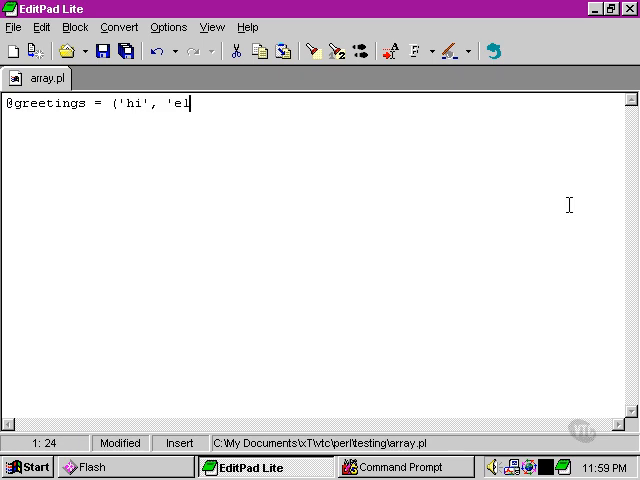
key(BackSpace)
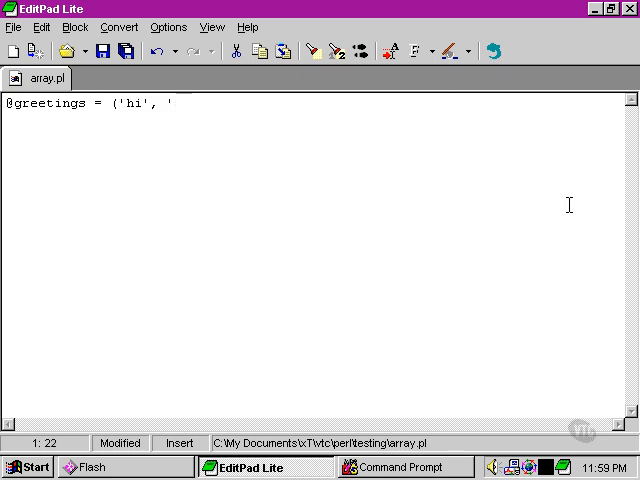
text('hello',)
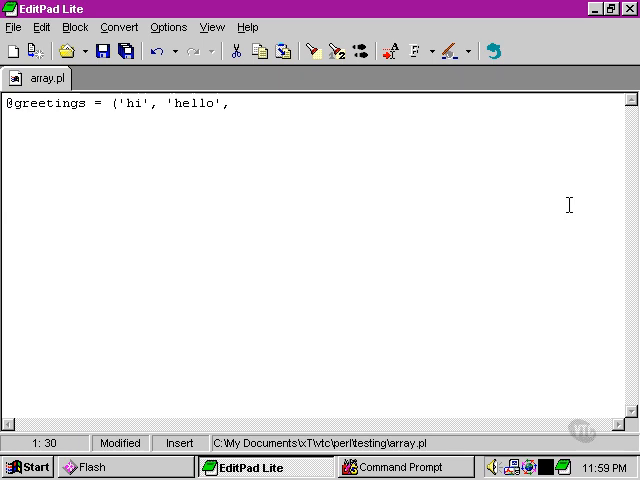
text('howdy'))
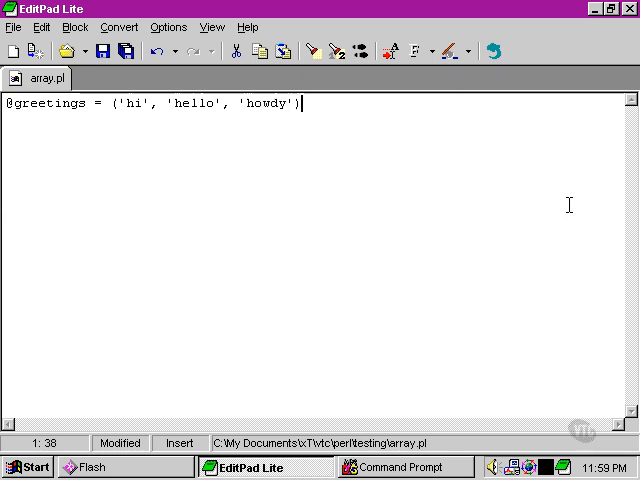
text(;)
text(@)
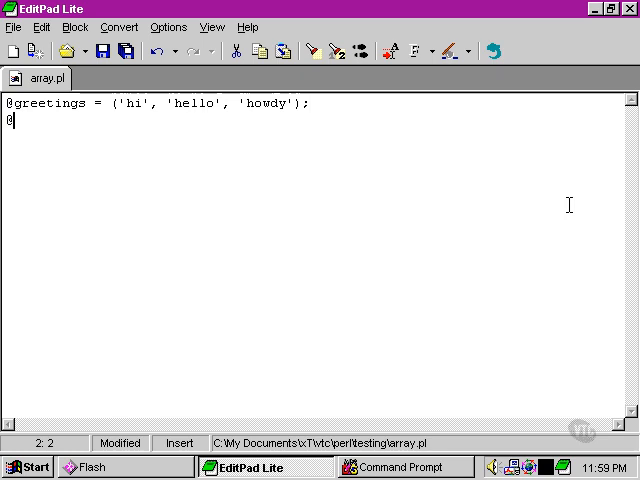
text(greetings =)
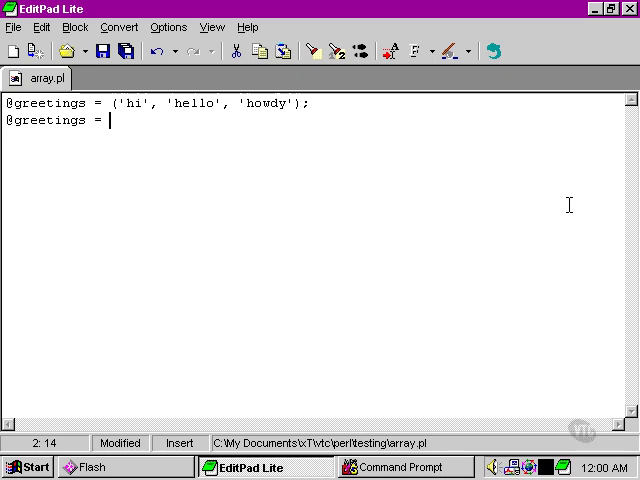
text(qw)
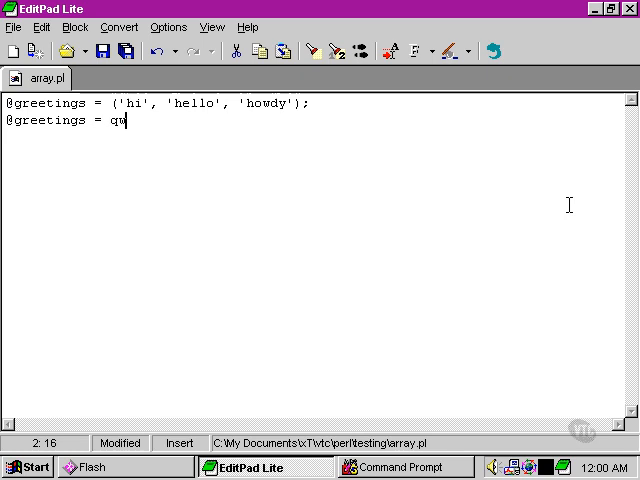
text(()
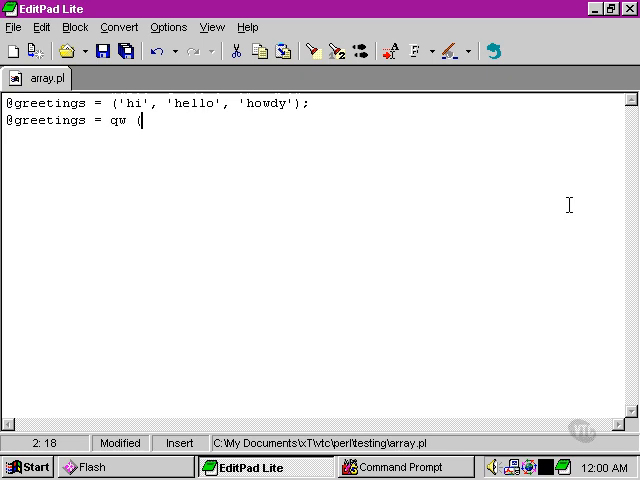
text(hi)
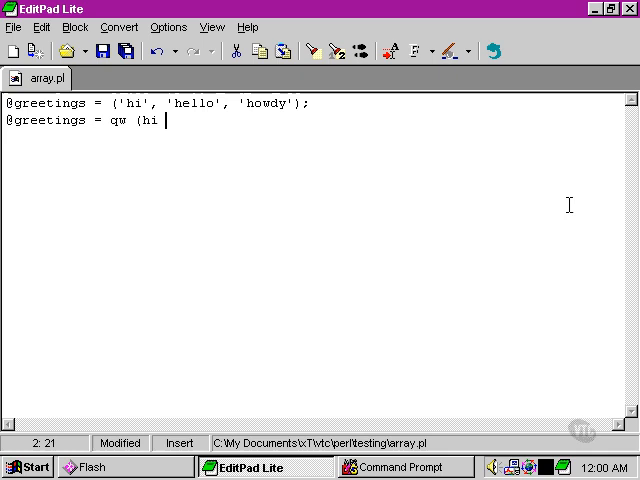
text(hello howdy))
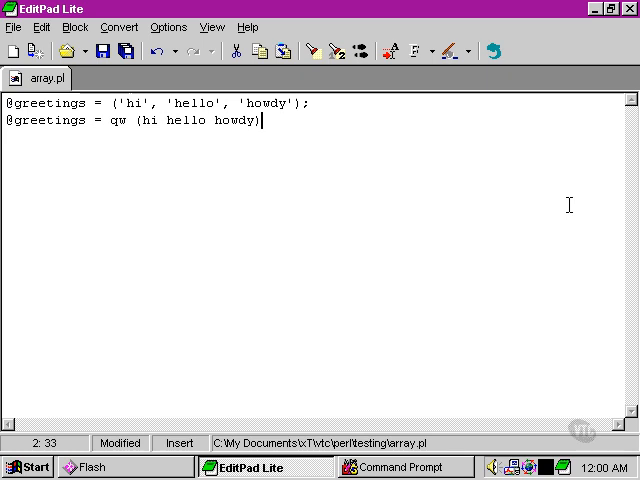
text(;)
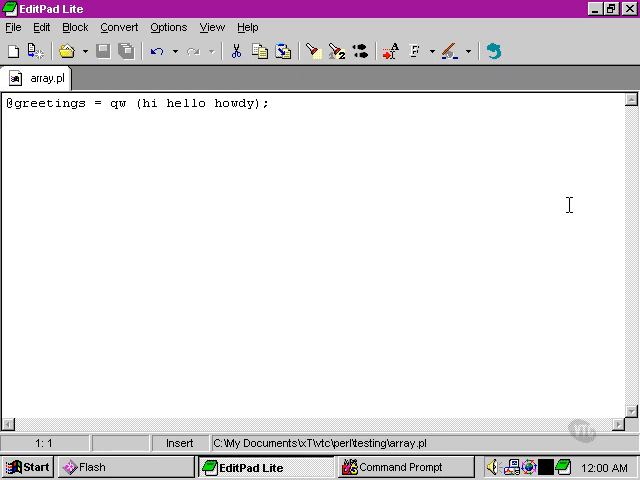
- Add a new line print $greetings[0]; below the qw assignment
click(268, 104)
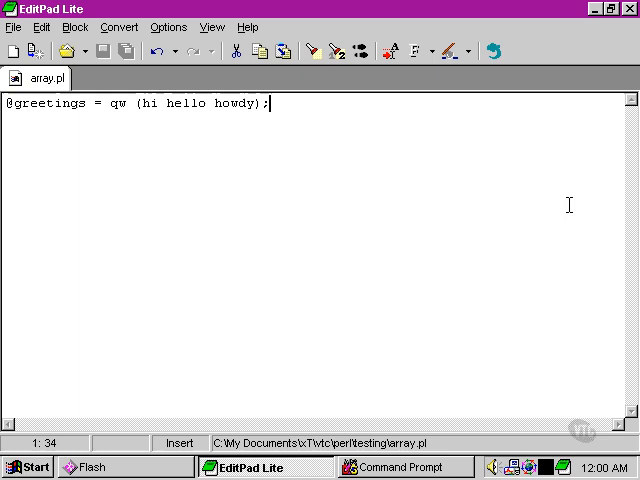
key(Return)
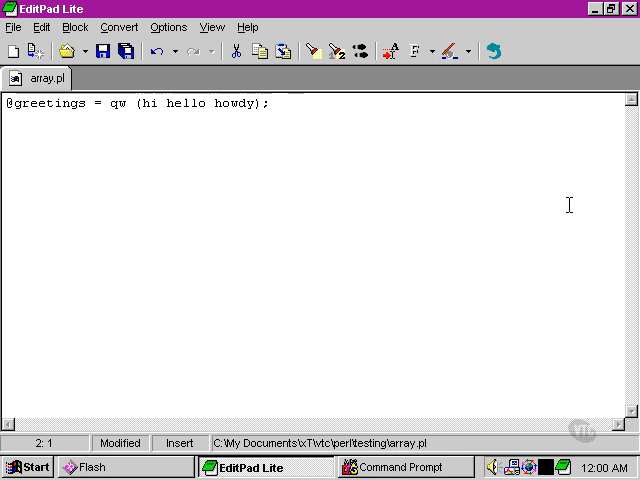
text(print)
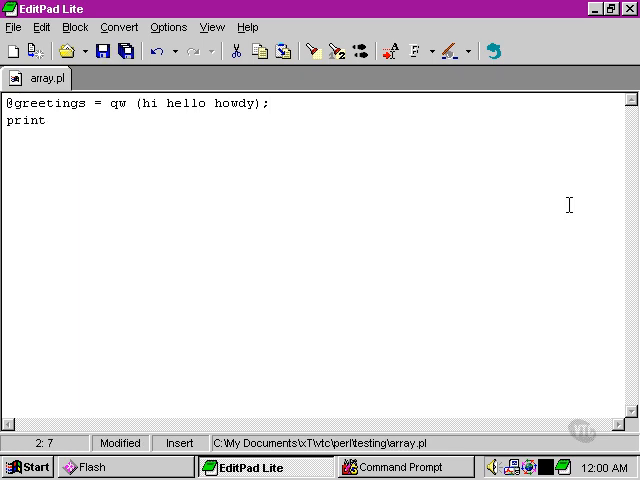
text($g)
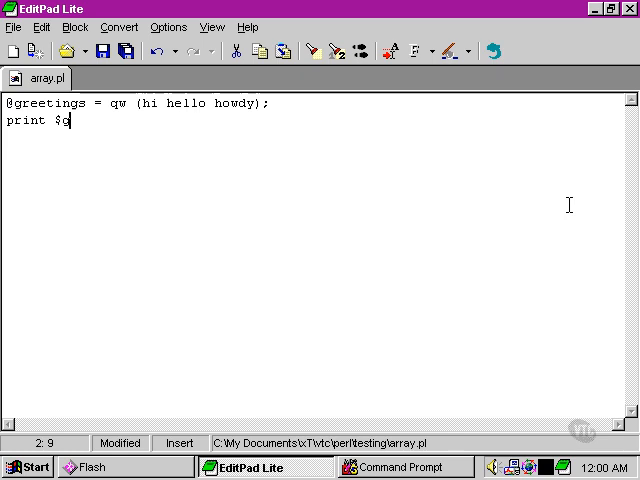
text(reetings[)
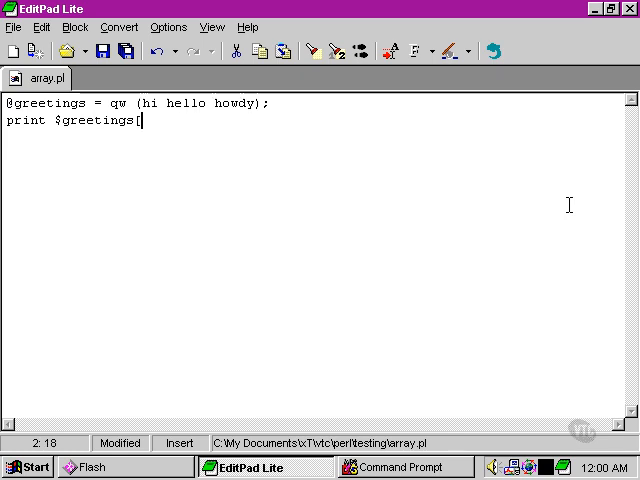
text(0];)
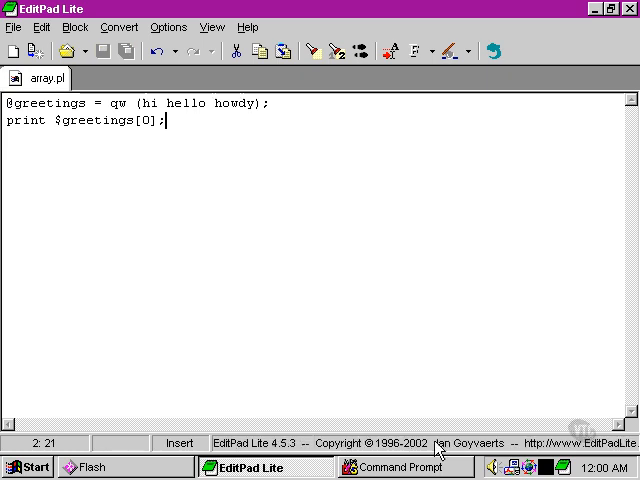
- Run array.pl in Command Prompt, which prints hi, and return to the editor
click(404, 468)
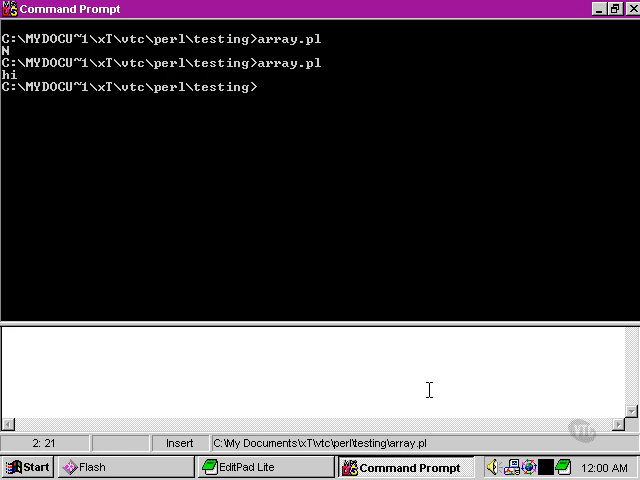
click(244, 466)
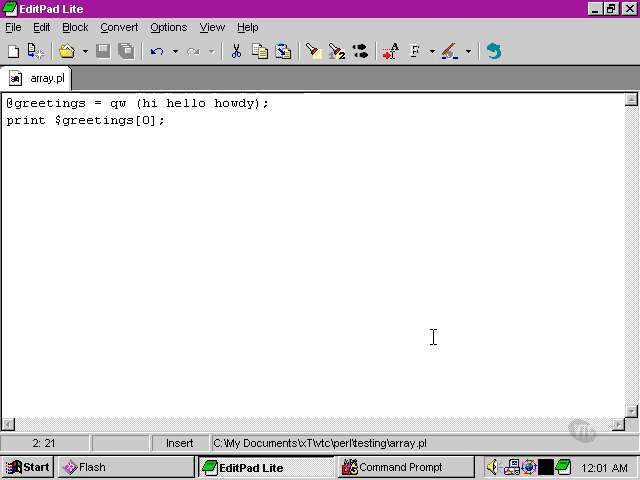
click(158, 102)
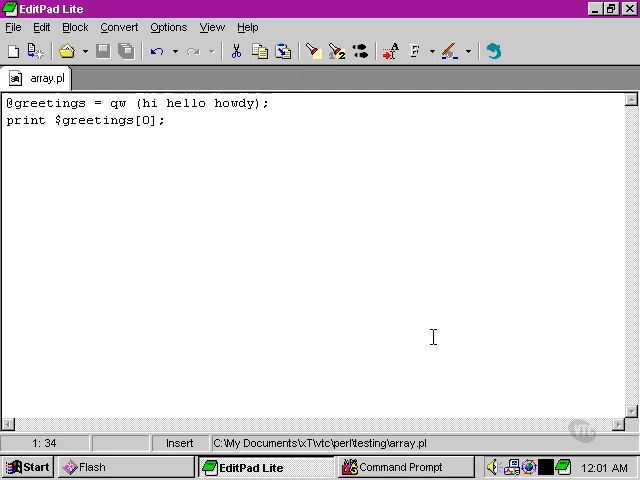
click(8, 104)
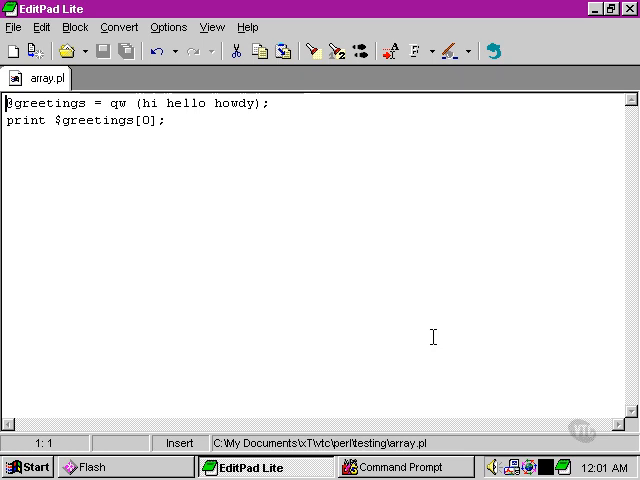
key(ctrl+a)
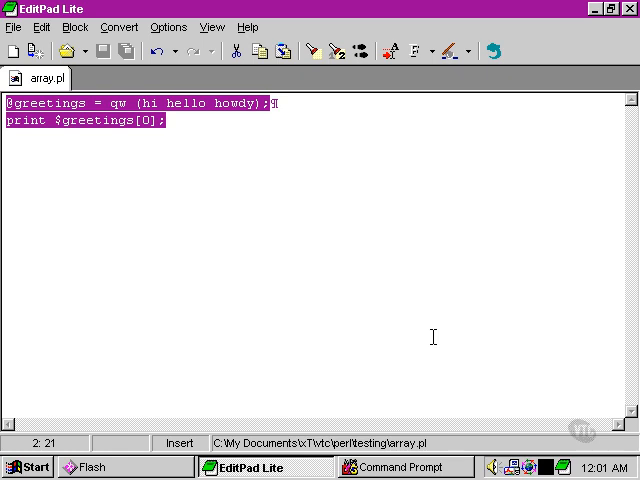
text(@weat)
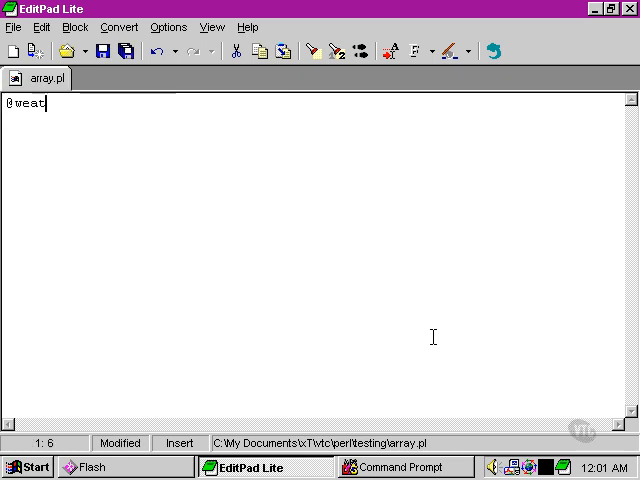
text(her = (')
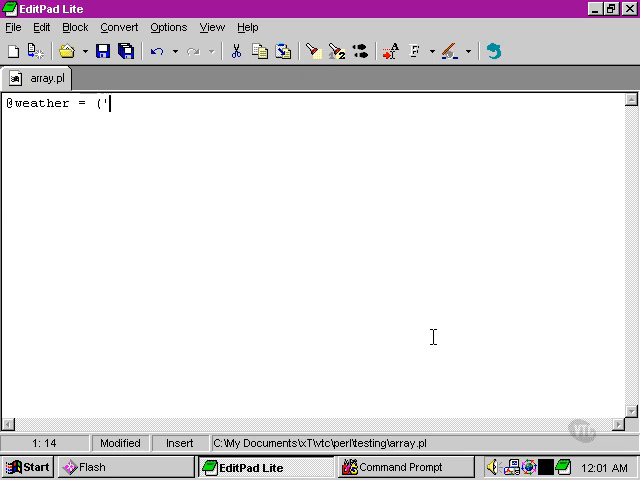
text(Heavy rain', 'Sun showers', 'Blue sky', 'Drifting go)
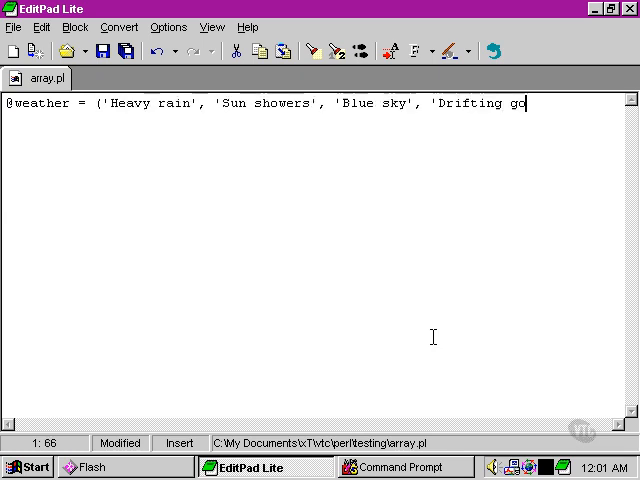
text(g')
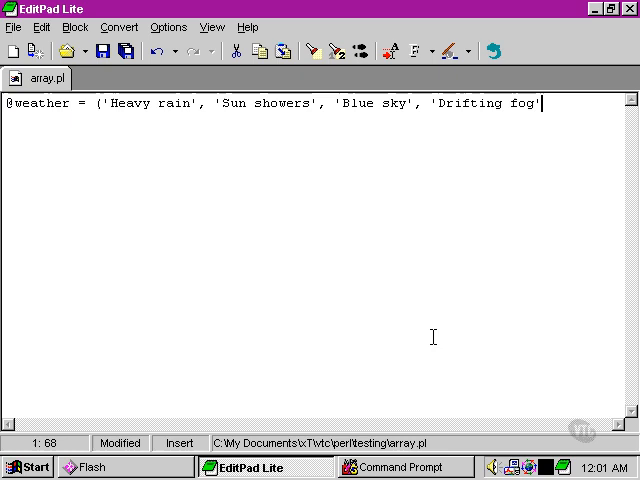
text();)
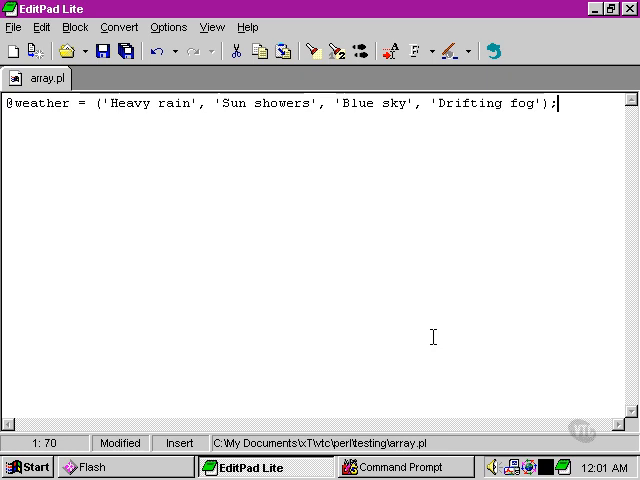
- Start an empty second line below the array, removing stray characters typed there
key(Return)
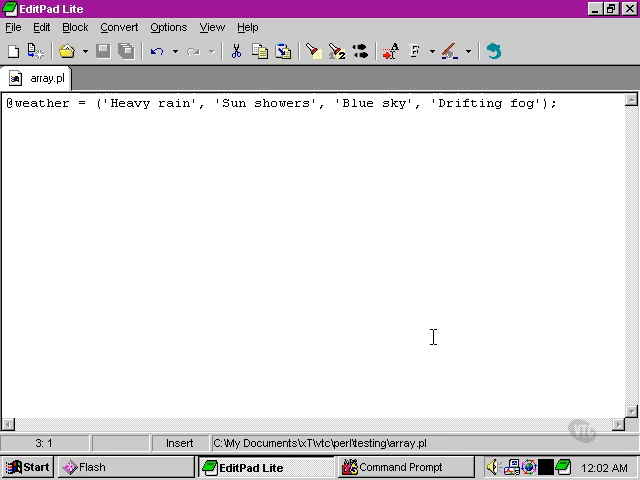
text(pc)
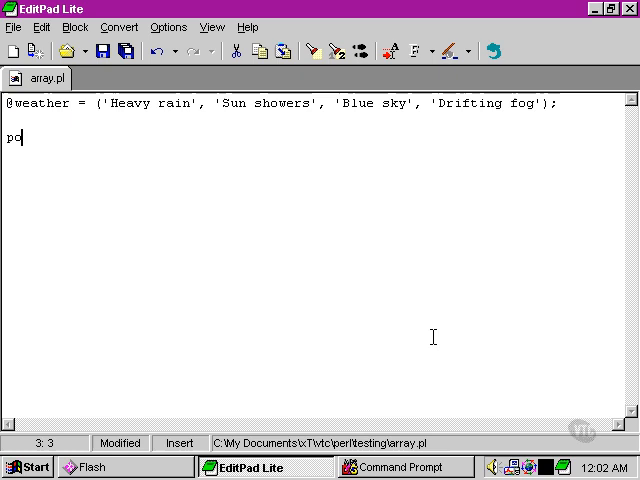
text(p)
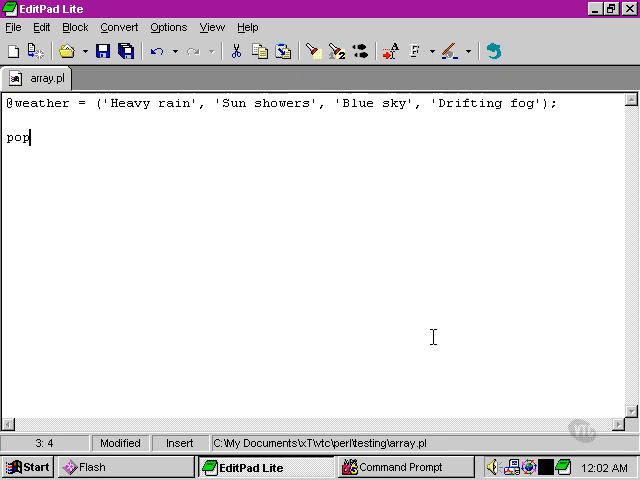
key(BackSpace)
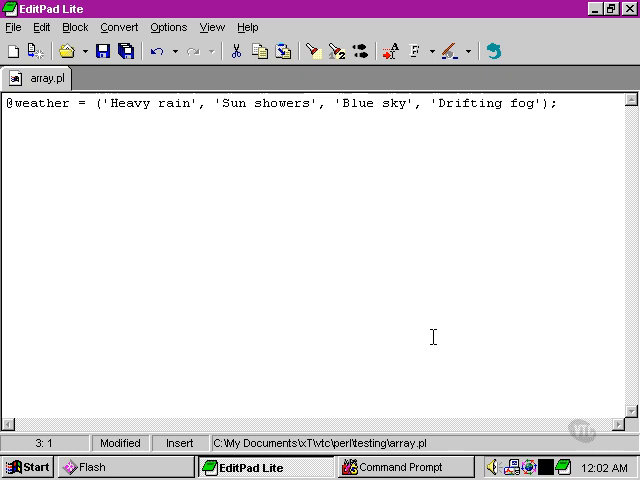
text(splice)
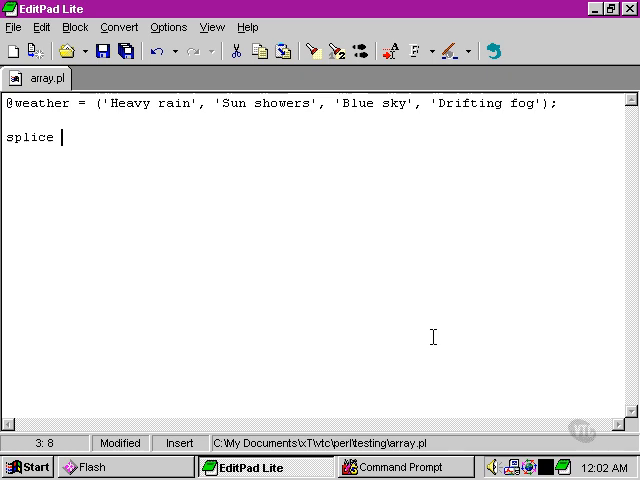
text(()
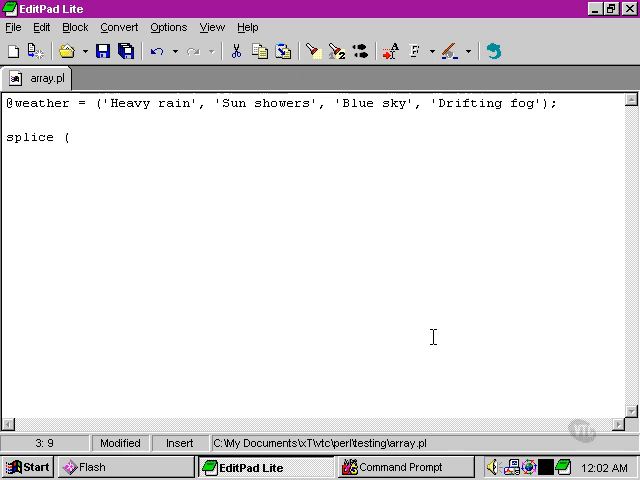
text(@)
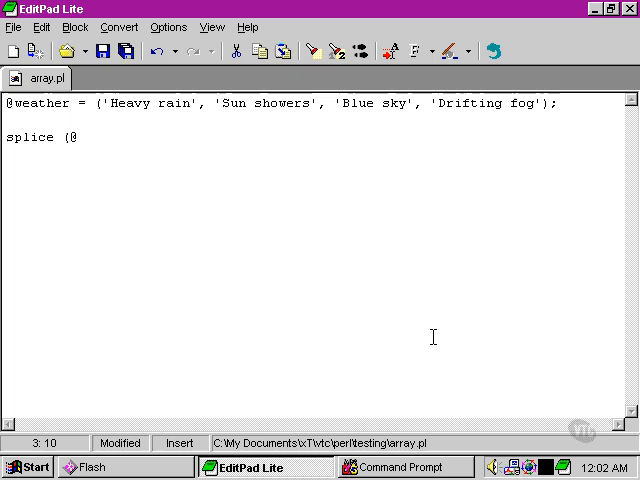
text(weather)
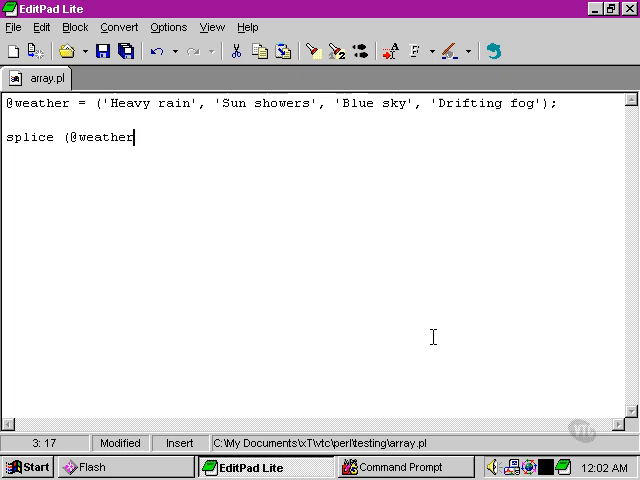
text(, 1)
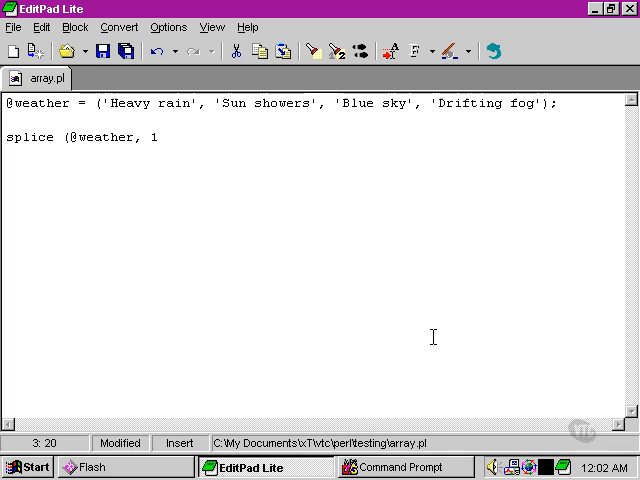
text(,)
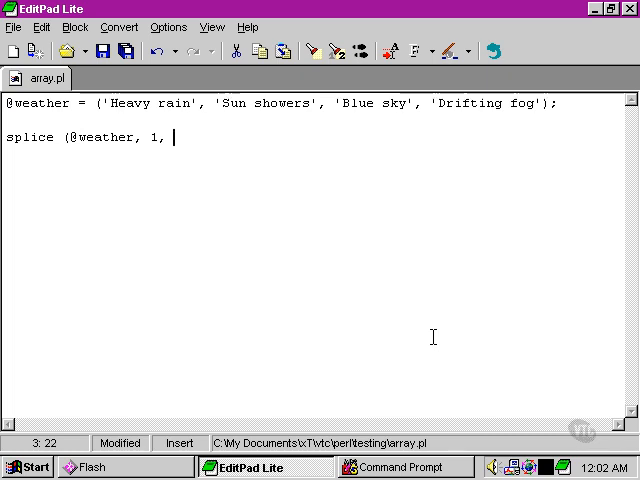
text(1)
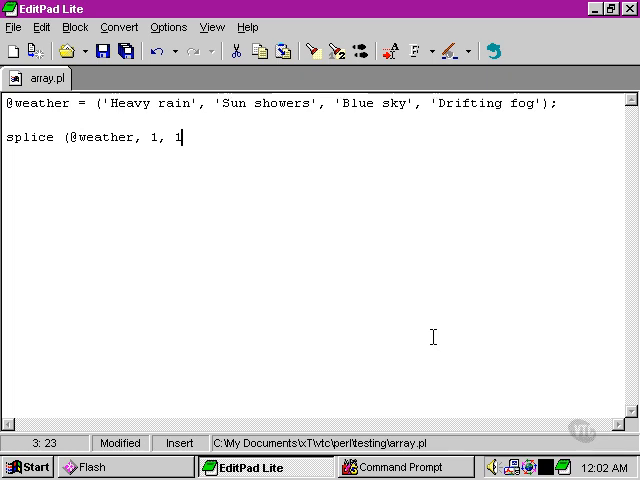
text();)
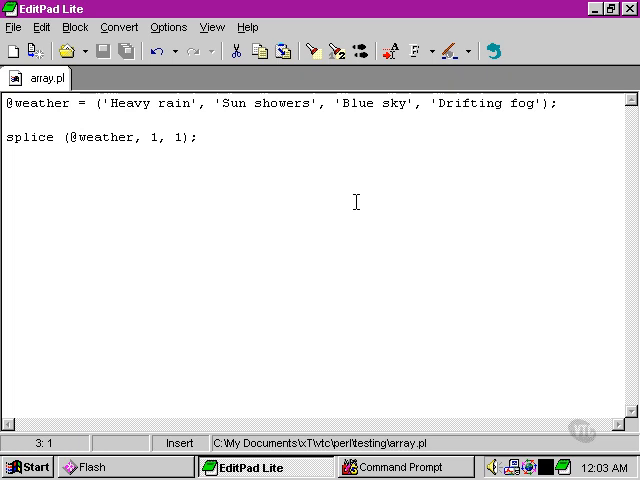
text(print)
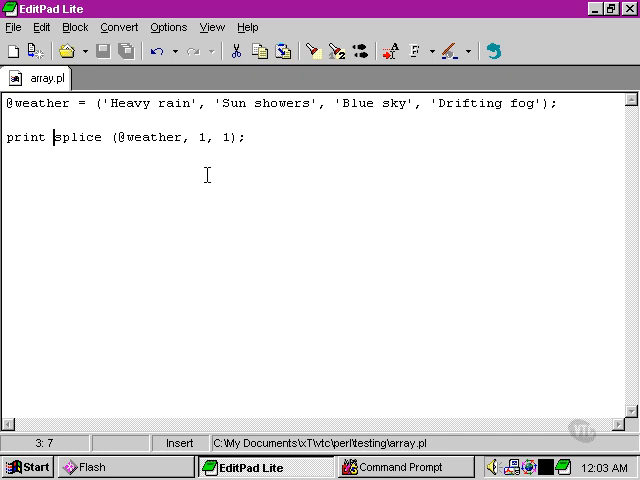
- Run array.pl in Command Prompt, which prints Sun showers, and return to the editor
click(404, 468)
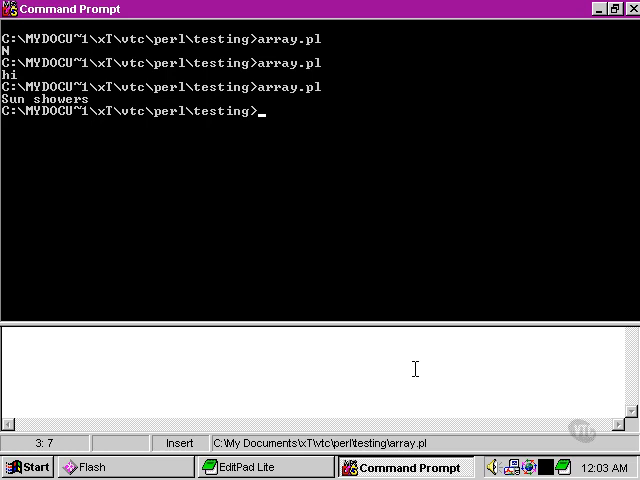
click(246, 466)
text(print)
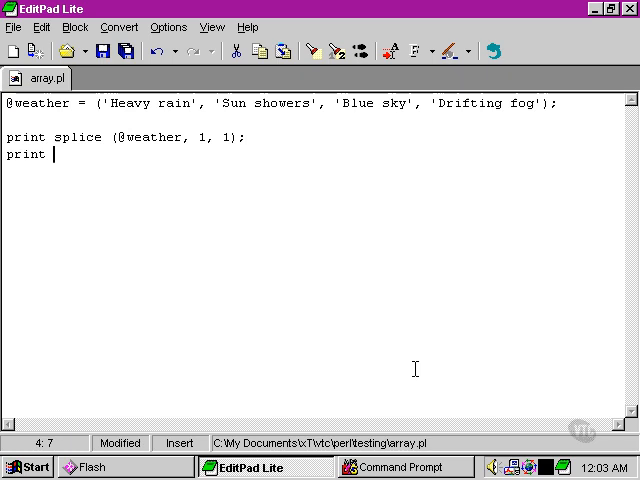
- Add the lines print "\n"; and print $weather[1]; to the script
text("\n";)
text(print)
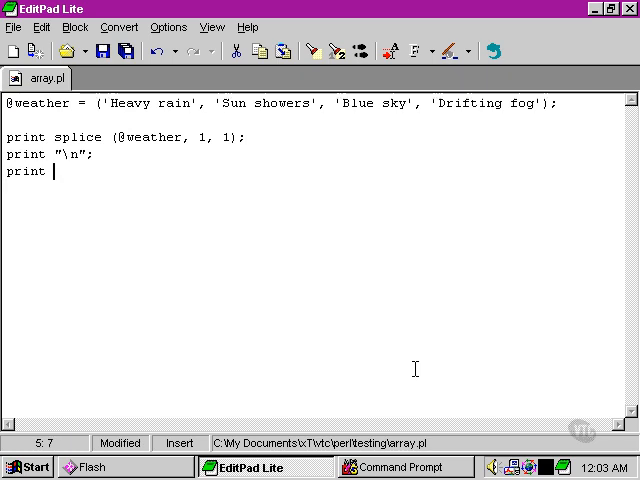
text($weat)
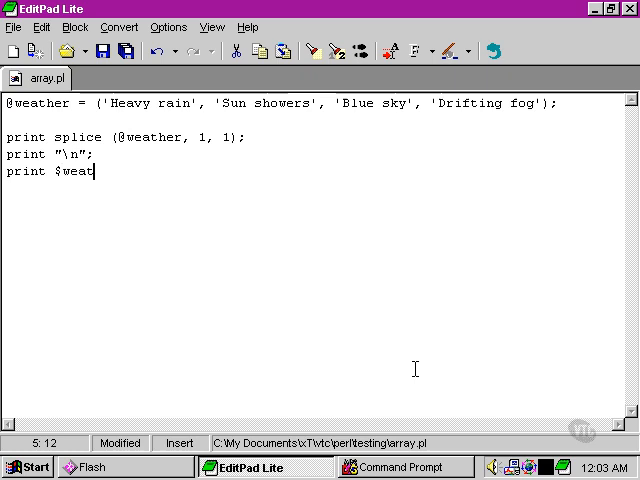
text(her[1];)
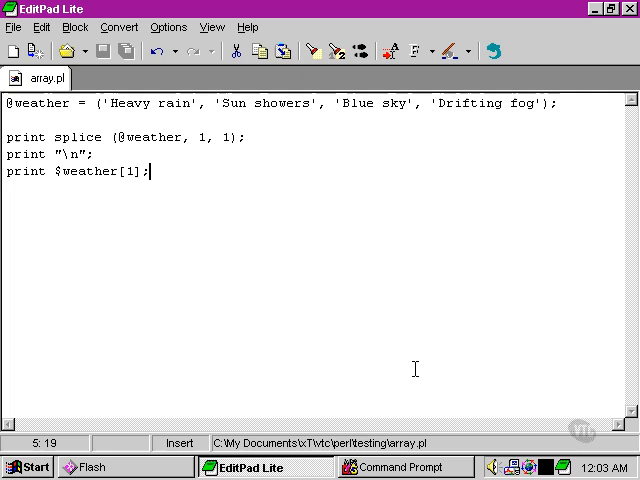
- Run array.pl in Command Prompt, printing Sun showers then Blue sky, and return to the editor
click(404, 468)
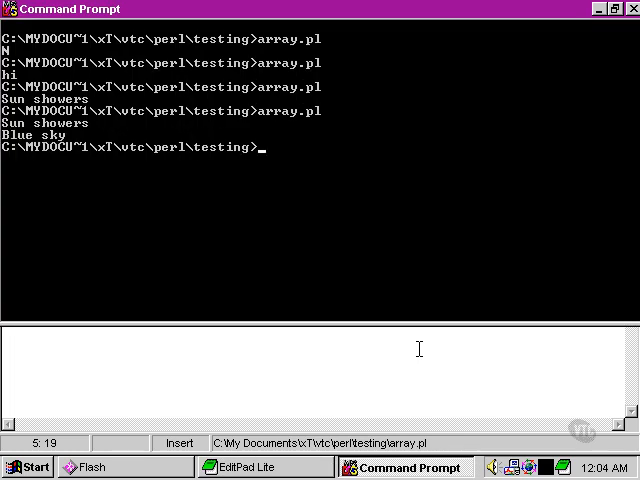
click(232, 468)
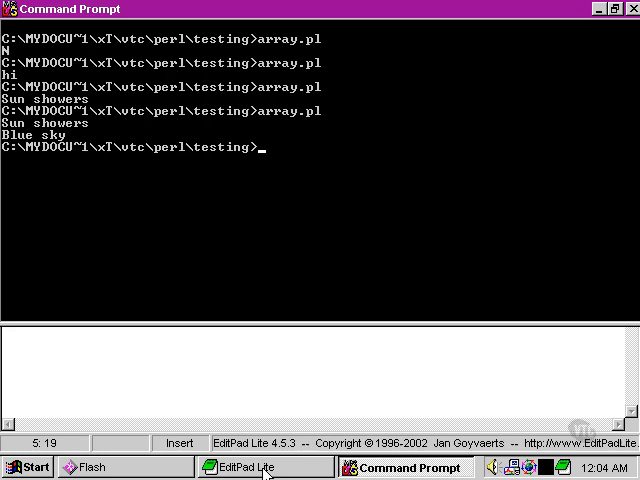
click(234, 468)
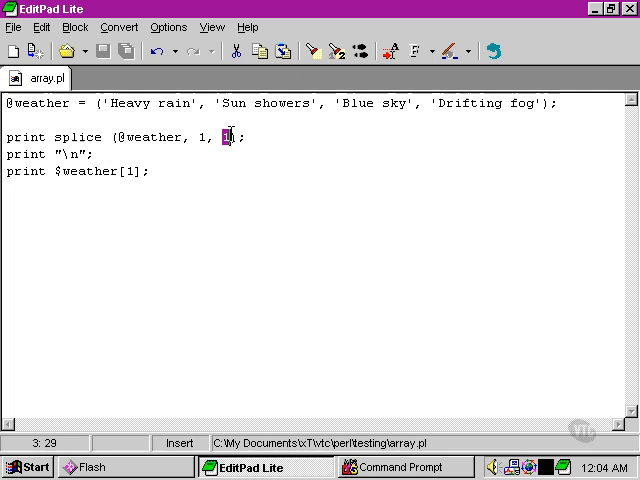
text(2)
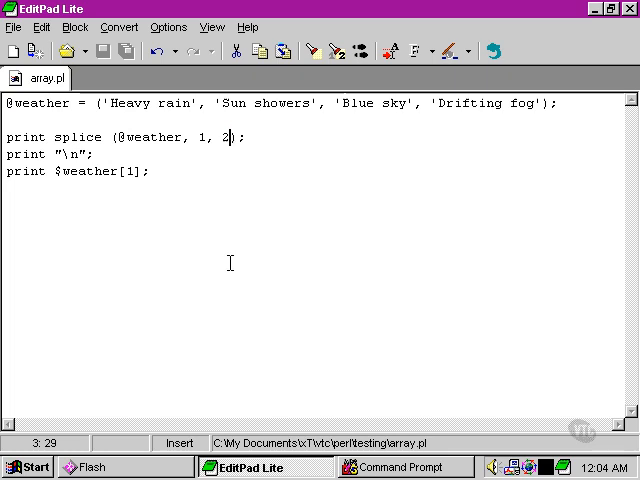
- Rerun array.pl, printing Sun showersBlue sky then Drifting fog, and return to the editor
click(404, 468)
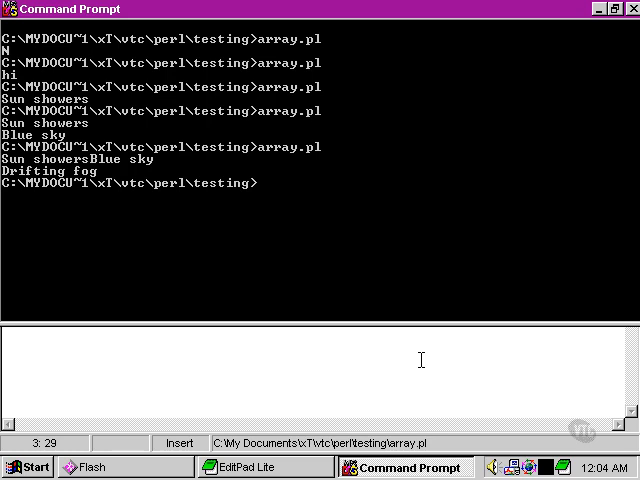
click(252, 466)
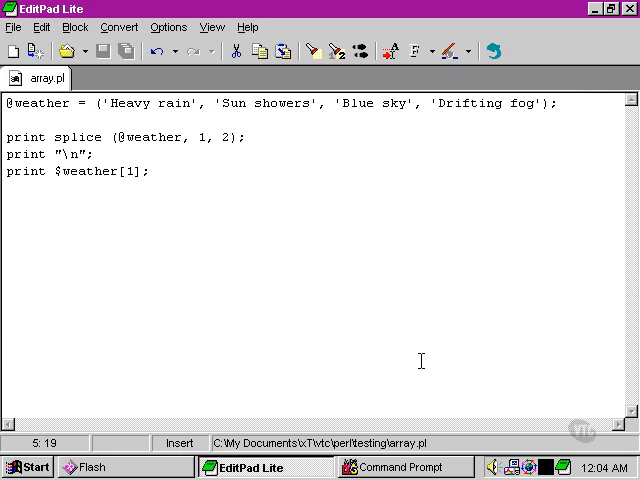
mouse_move(432, 192)
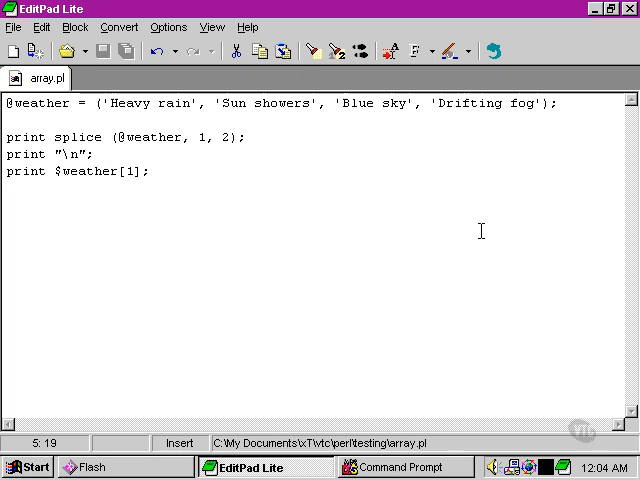
drag(210, 104, 428, 104)
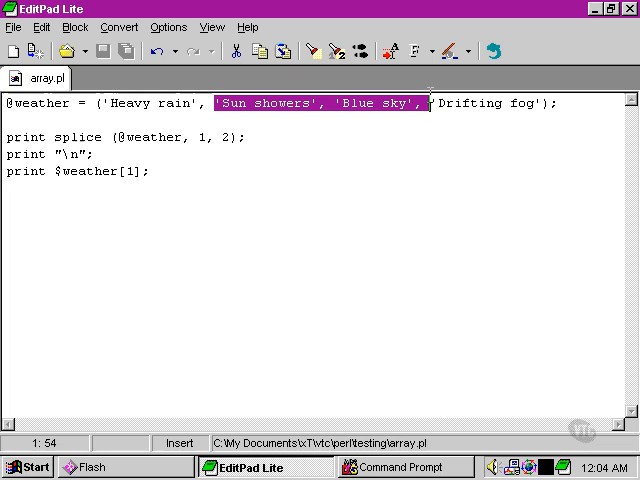